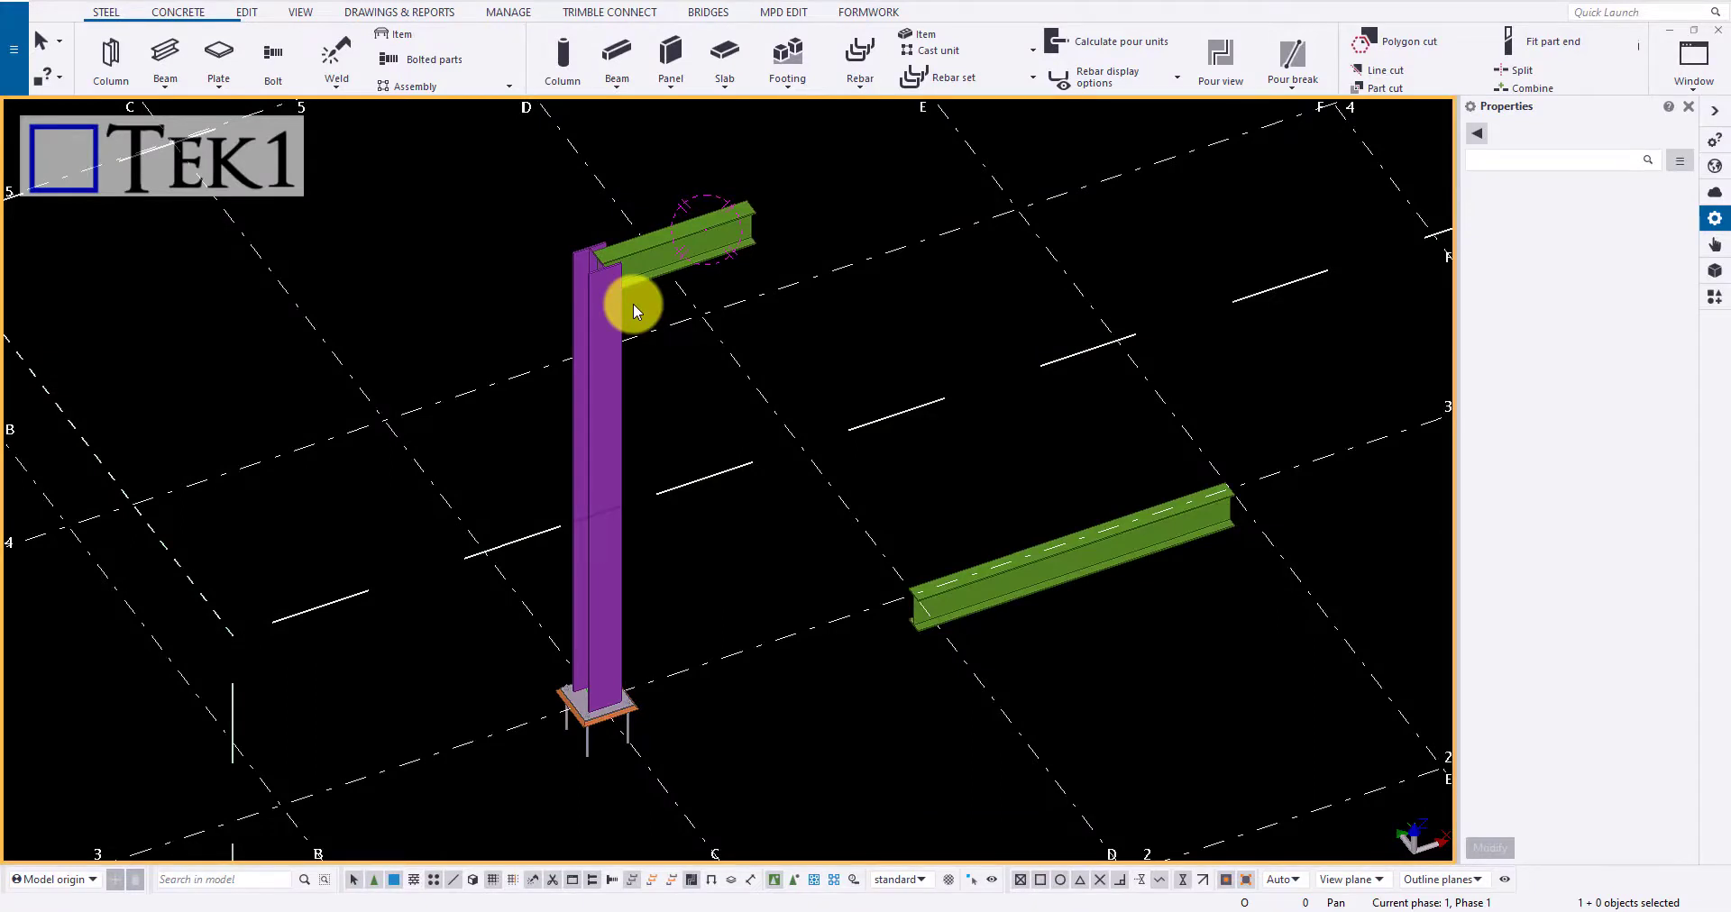
Step: Open the View Properties dialog for the 3d-Rendered view from the View tab
{"action": "left_click", "coordinate": [299, 12]}
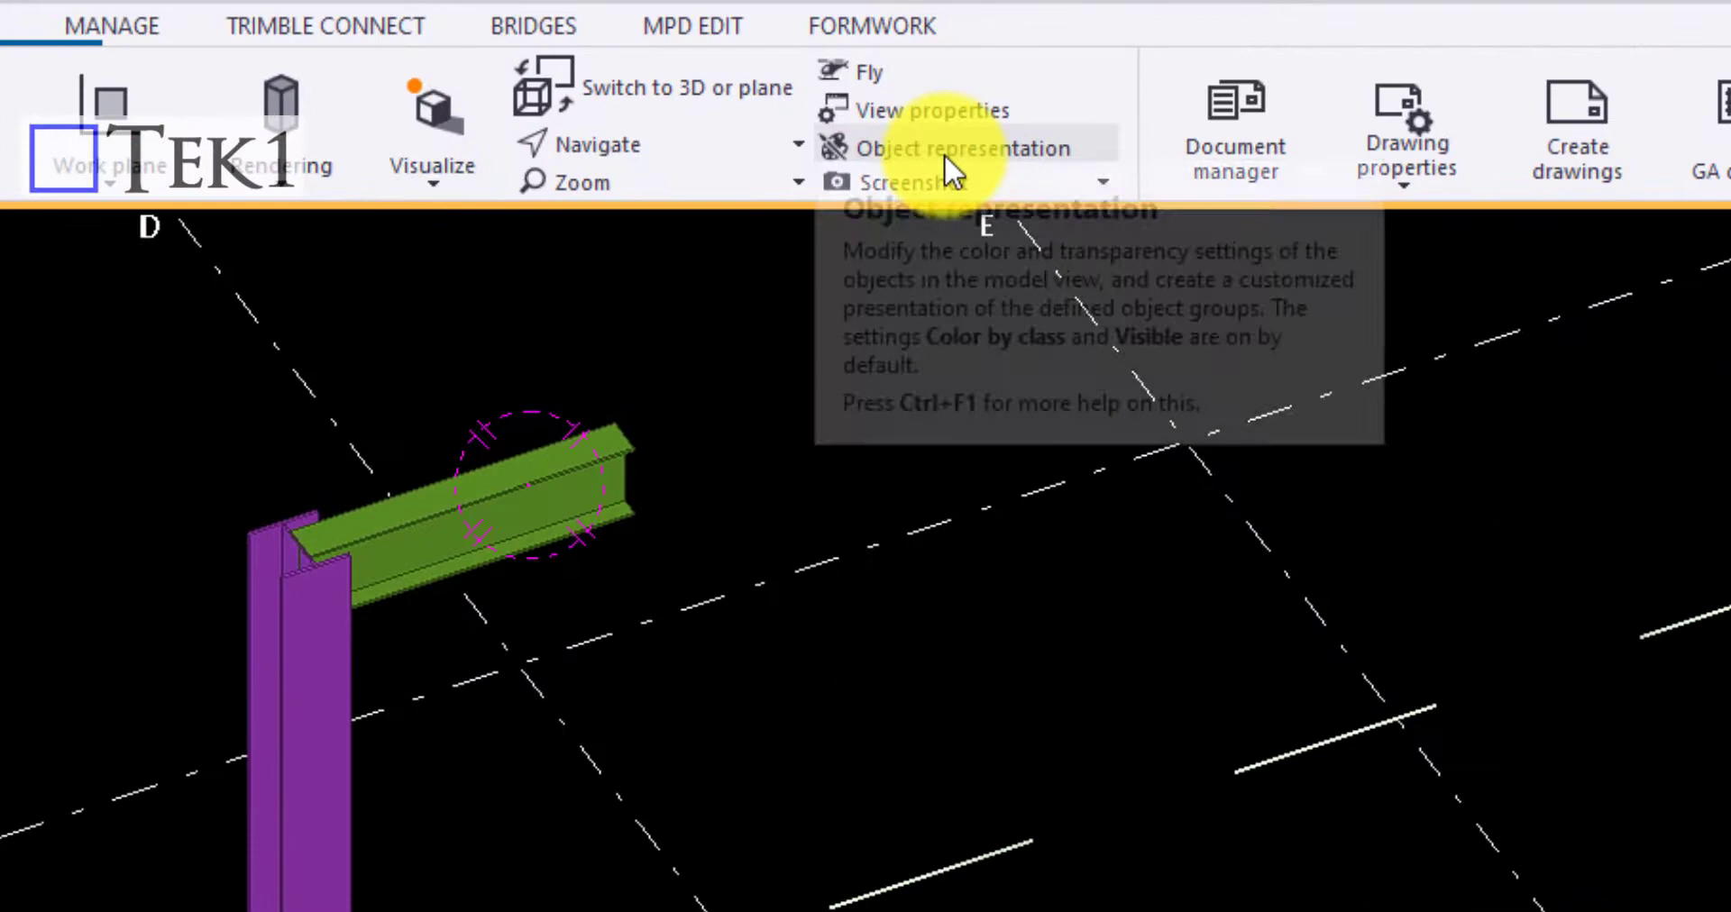
{"action": "left_click", "coordinate": [962, 148]}
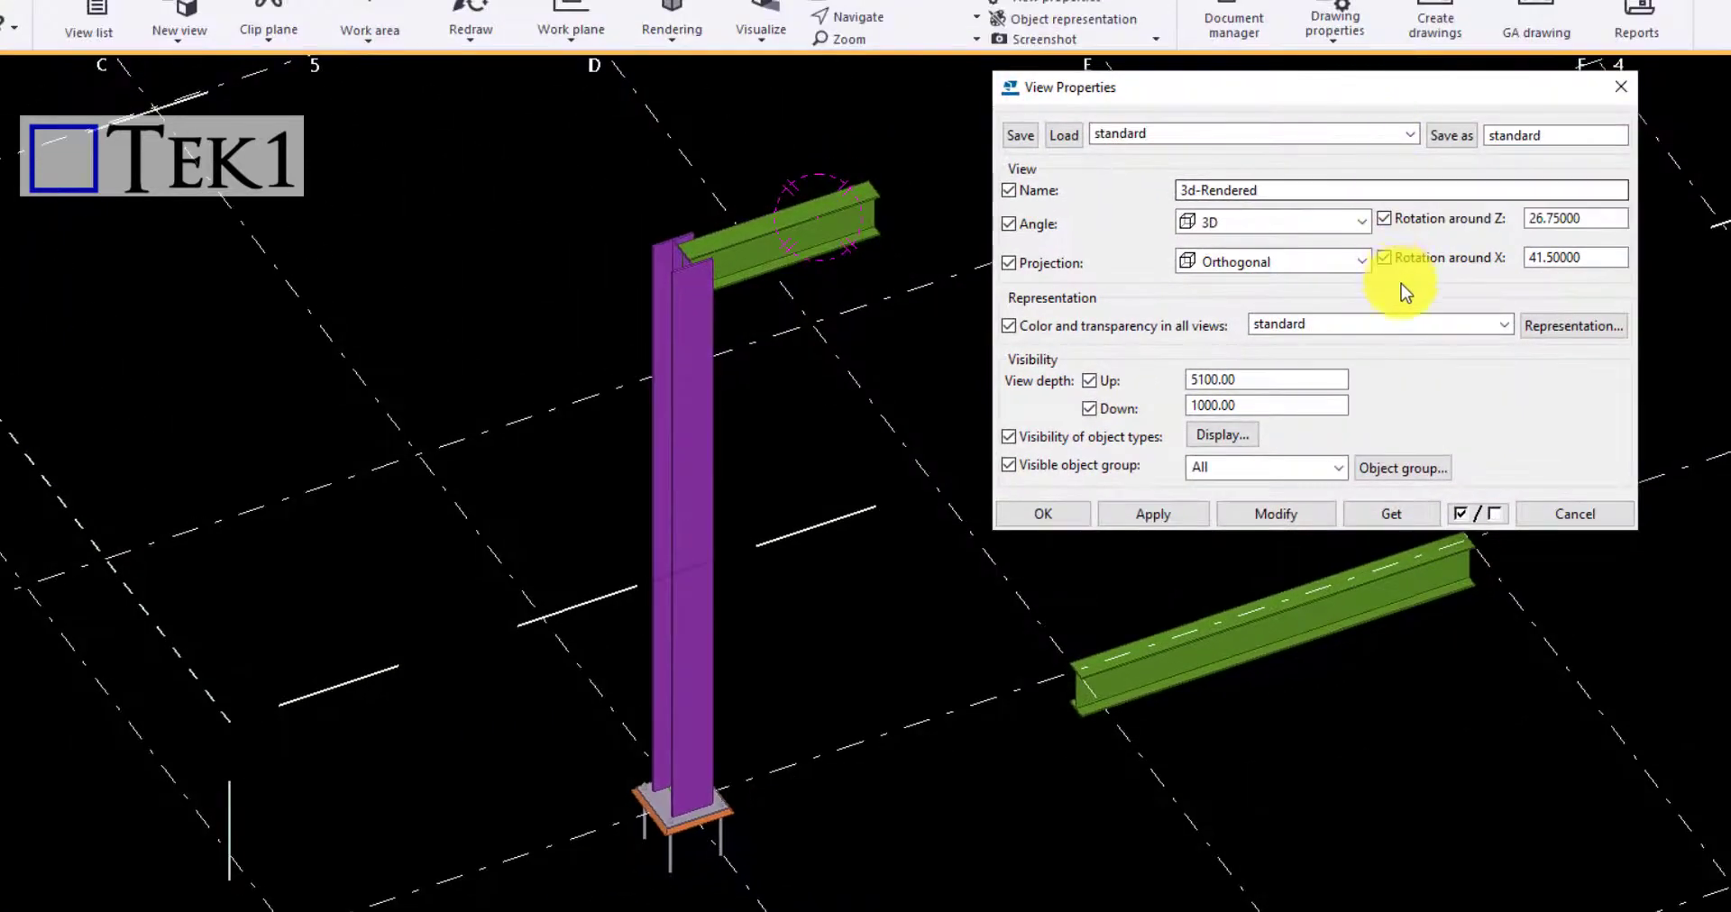
Step: Set Color and transparency to #Main Part, trying #Secondary Parts first, and apply it
{"action": "left_click", "coordinate": [1502, 324]}
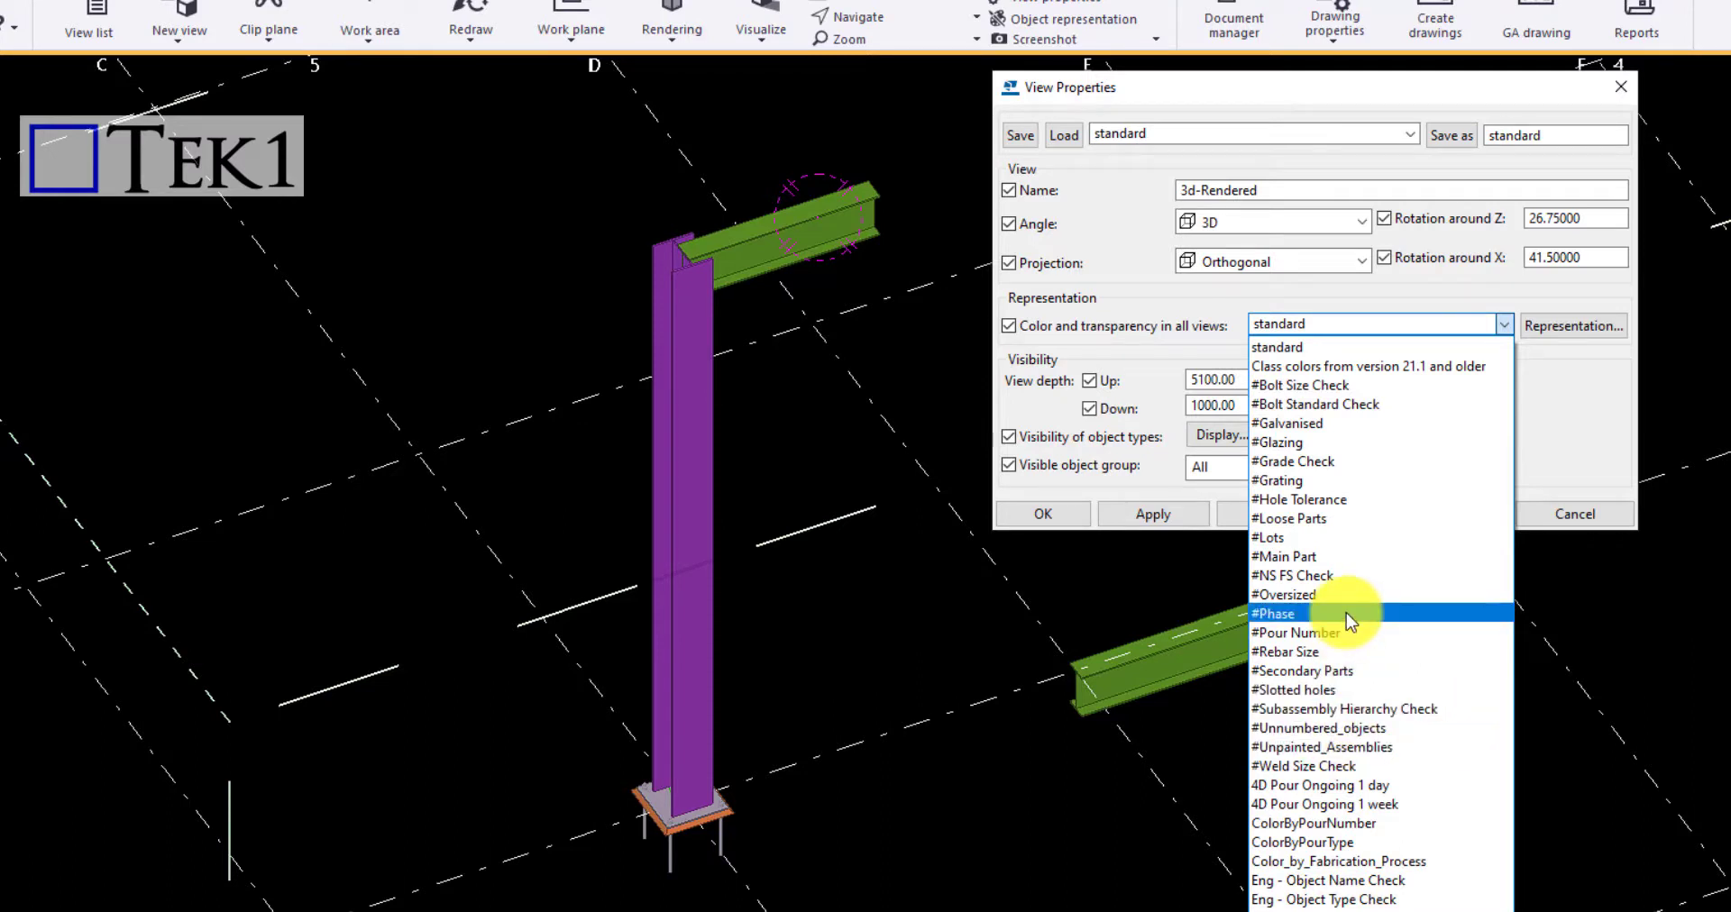
{"action": "left_click", "coordinate": [1300, 671]}
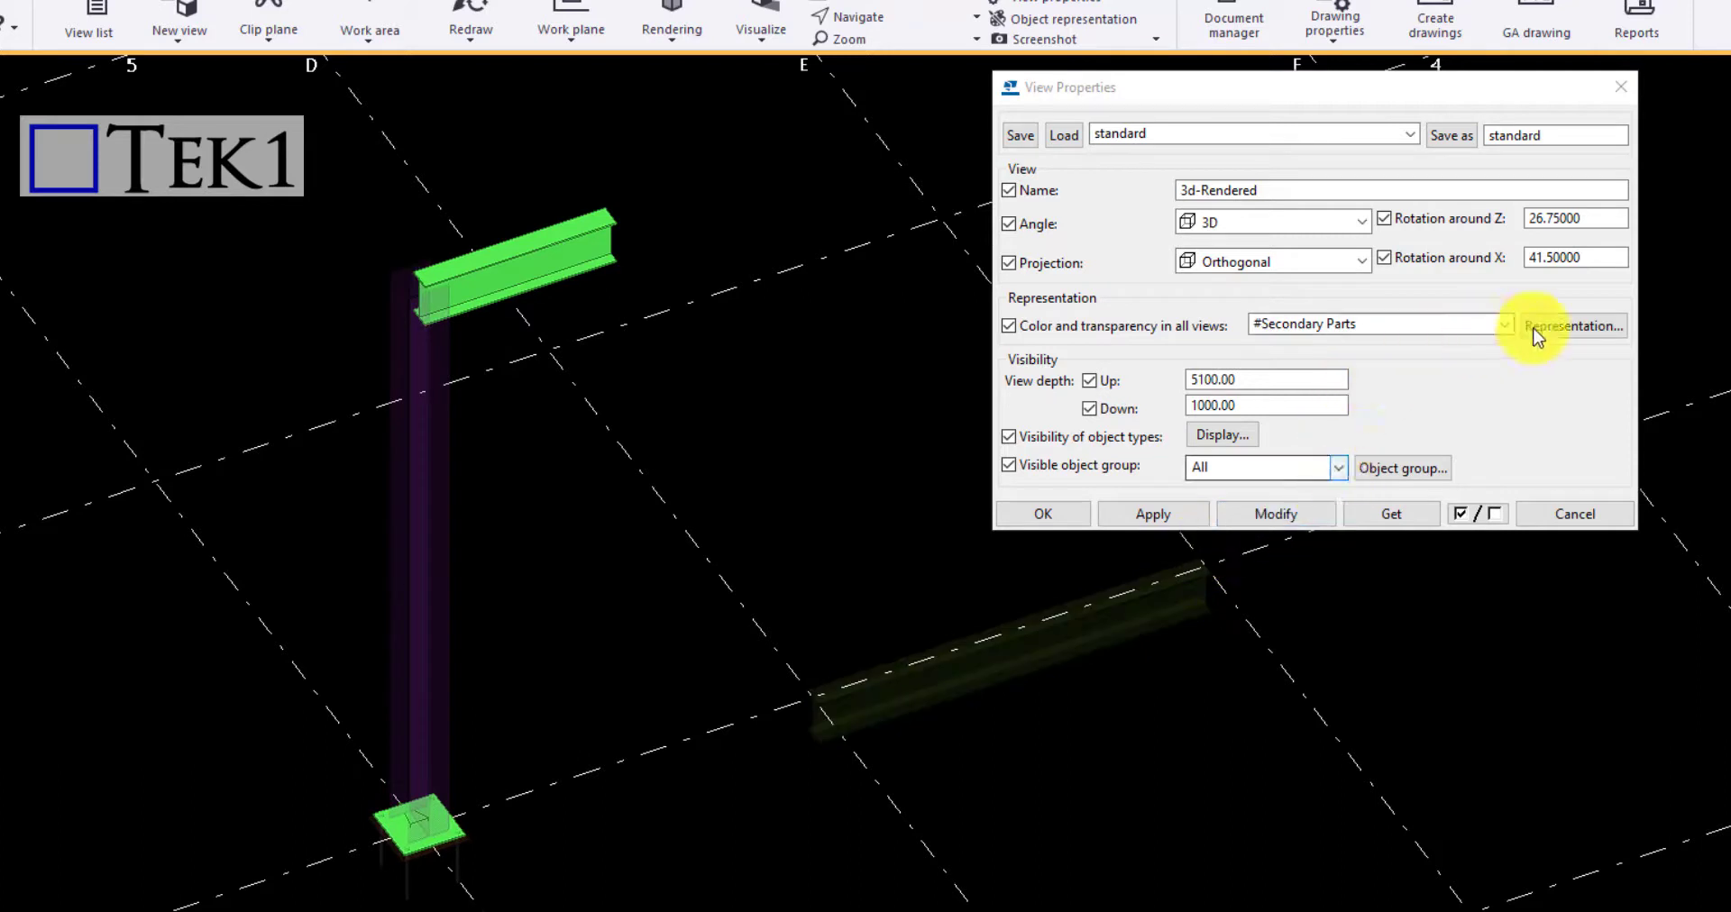
{"action": "left_click", "coordinate": [1504, 324]}
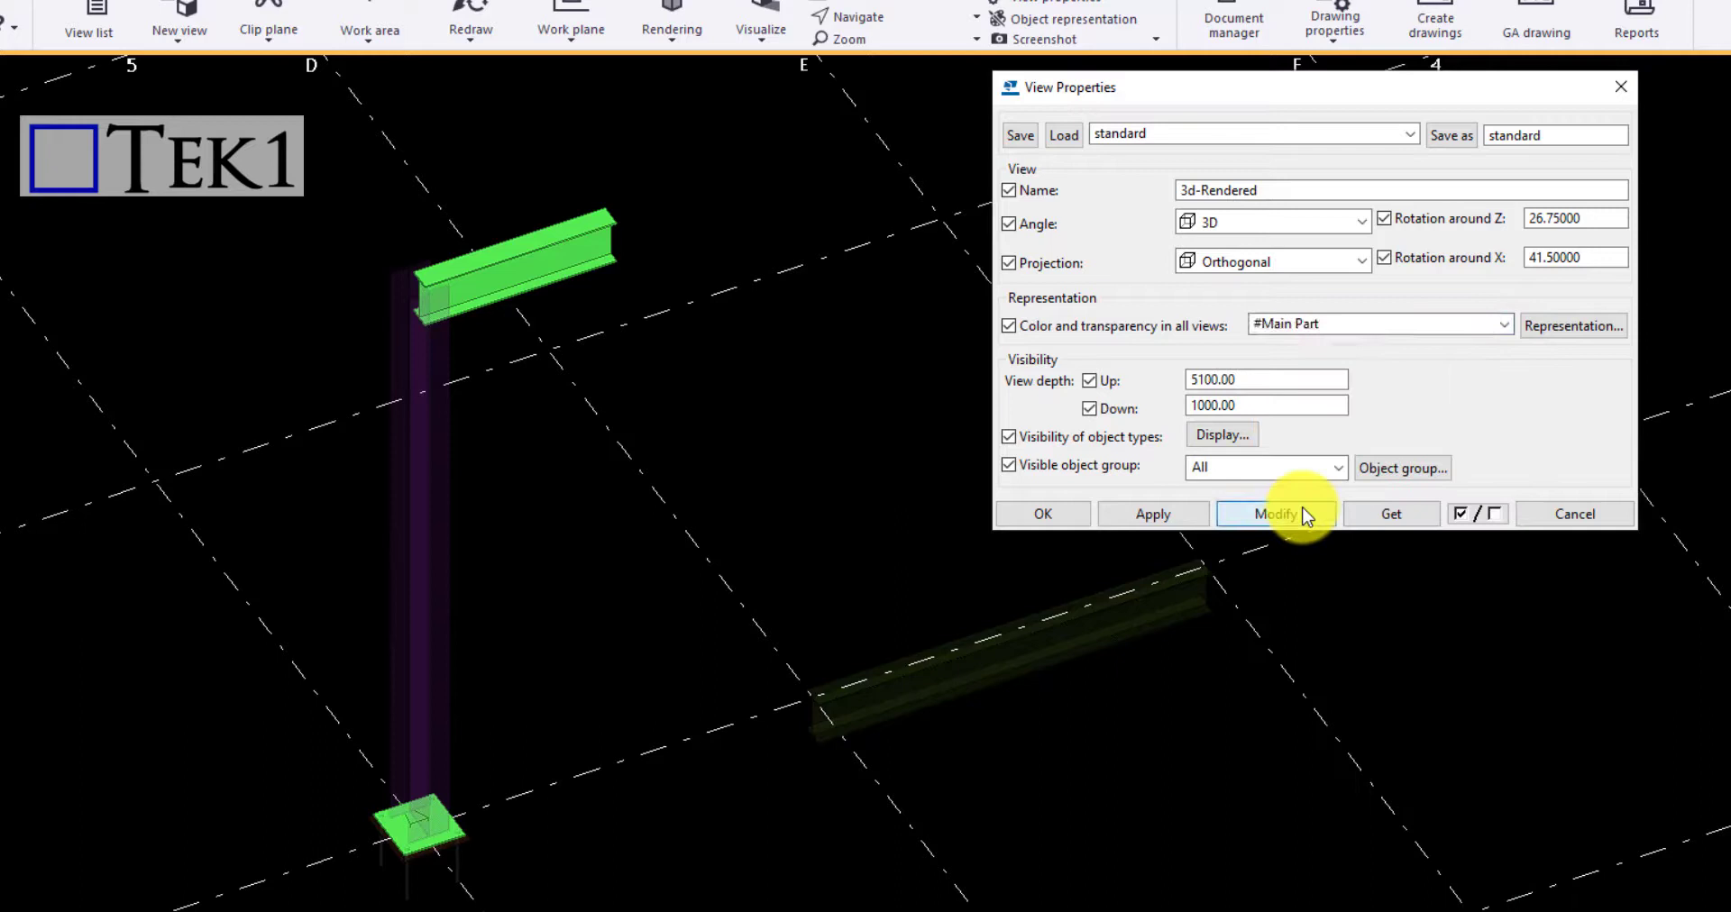
{"action": "left_click", "coordinate": [1275, 514]}
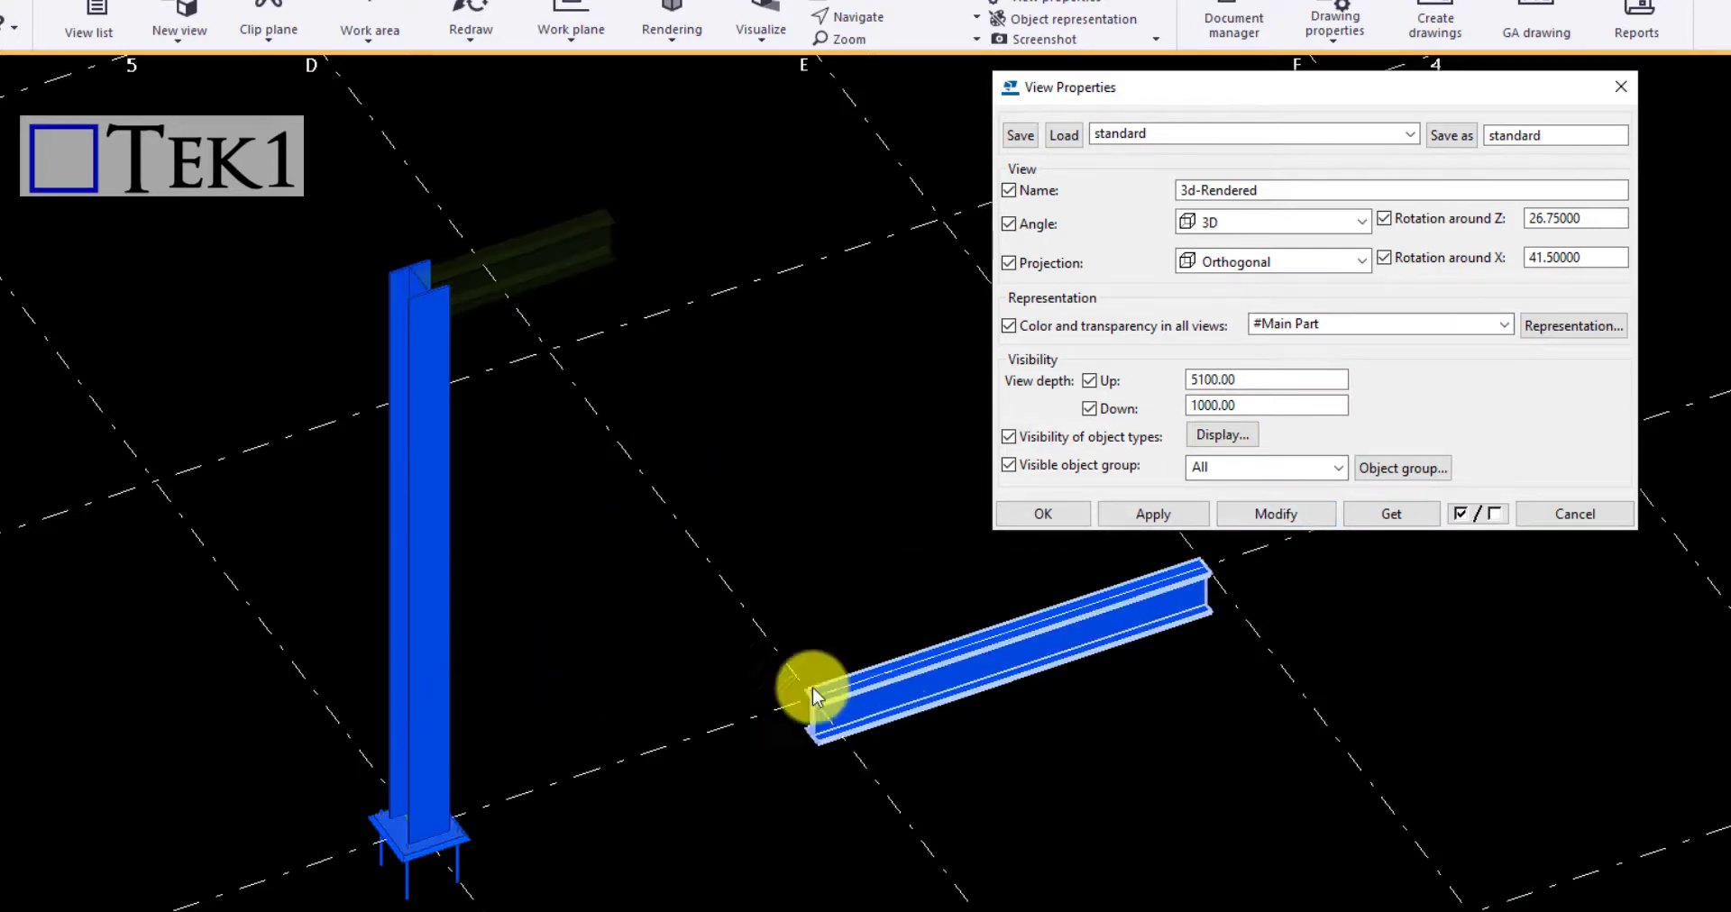
Step: Apply the Main and Secondary Parts coloring and open its object representation settings
{"action": "left_click", "coordinate": [1504, 324]}
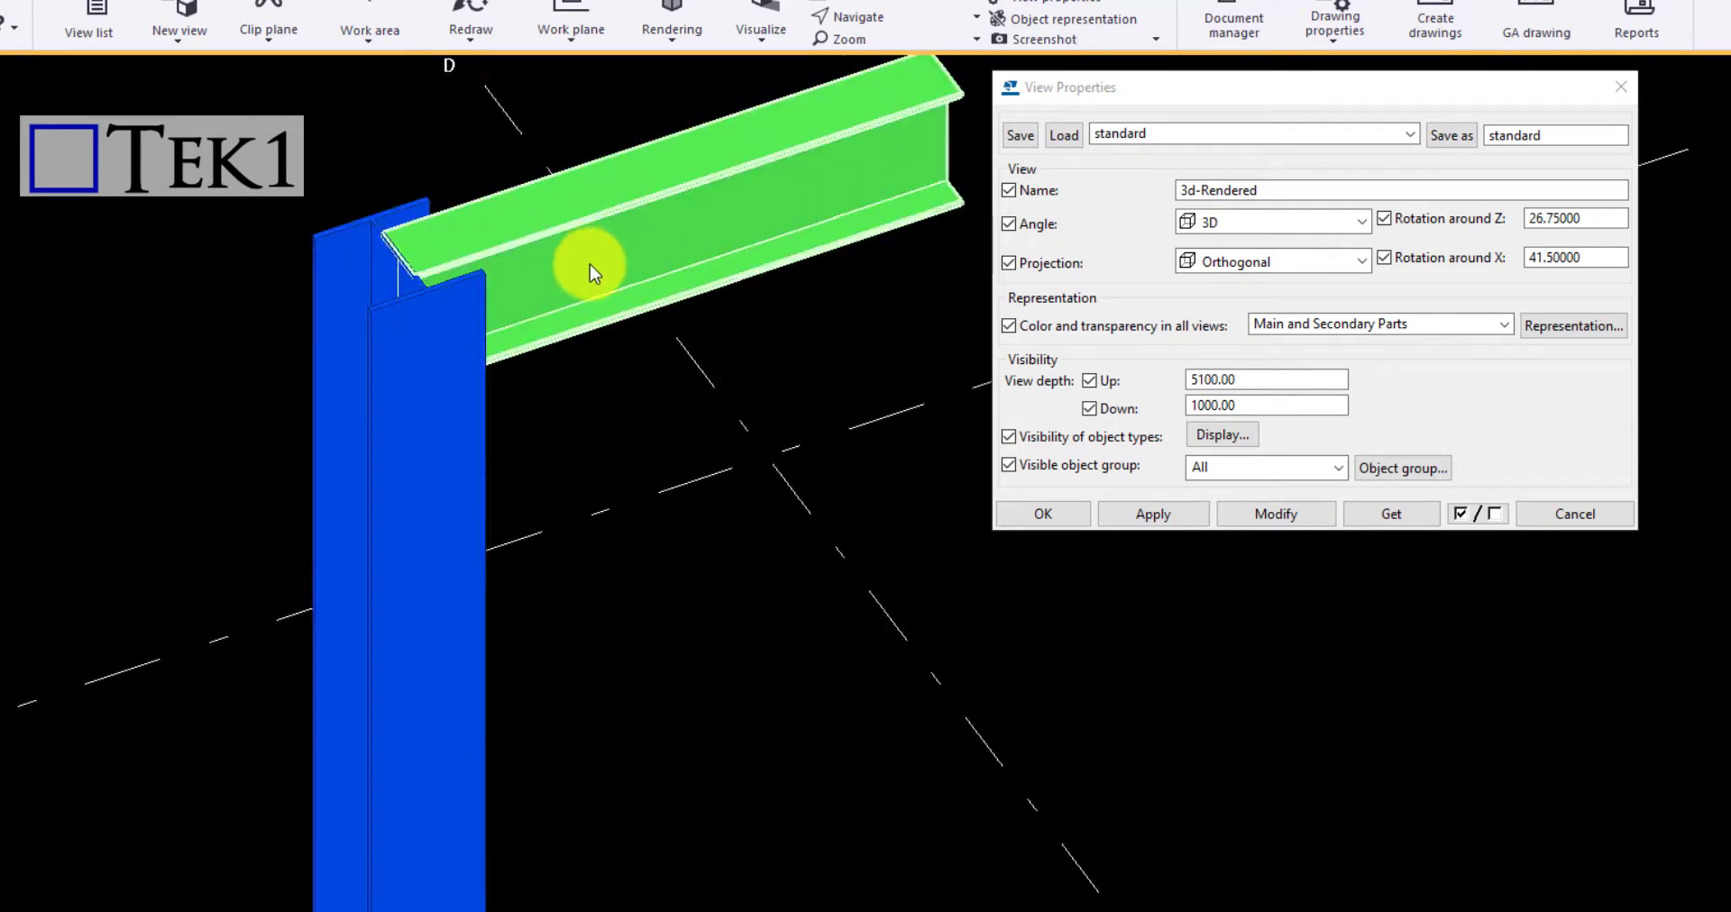
{"action": "left_click", "coordinate": [1572, 324]}
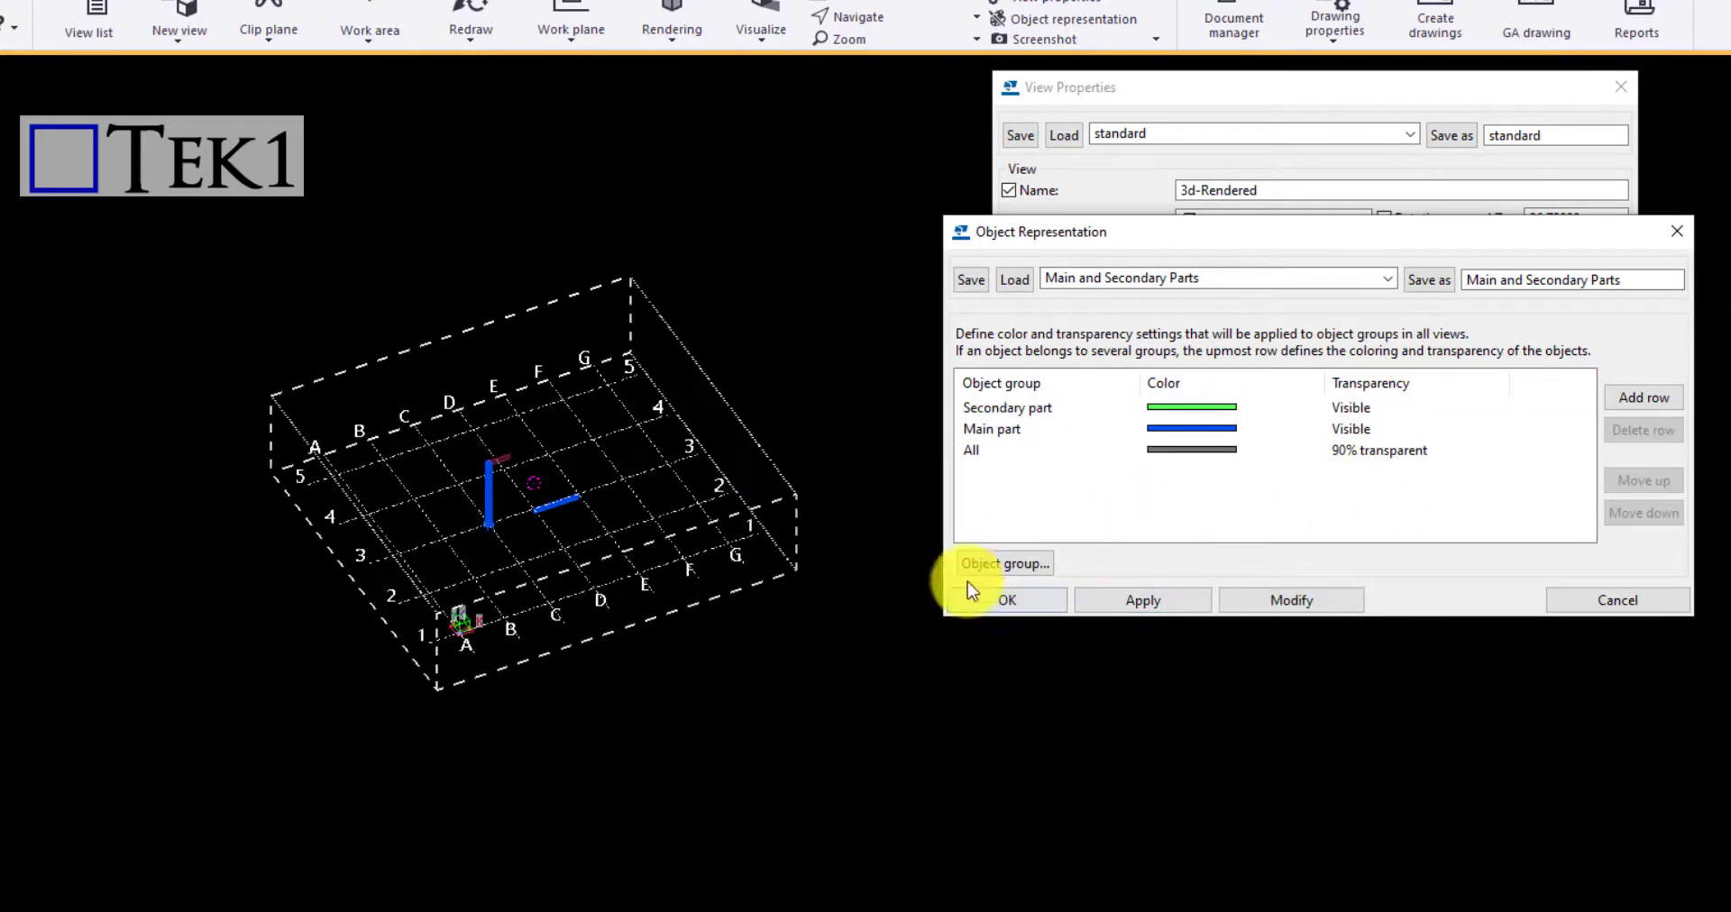
Step: Add a green Weld 10-11mm object group row set to Hidden transparency
{"action": "left_click", "coordinate": [1004, 564]}
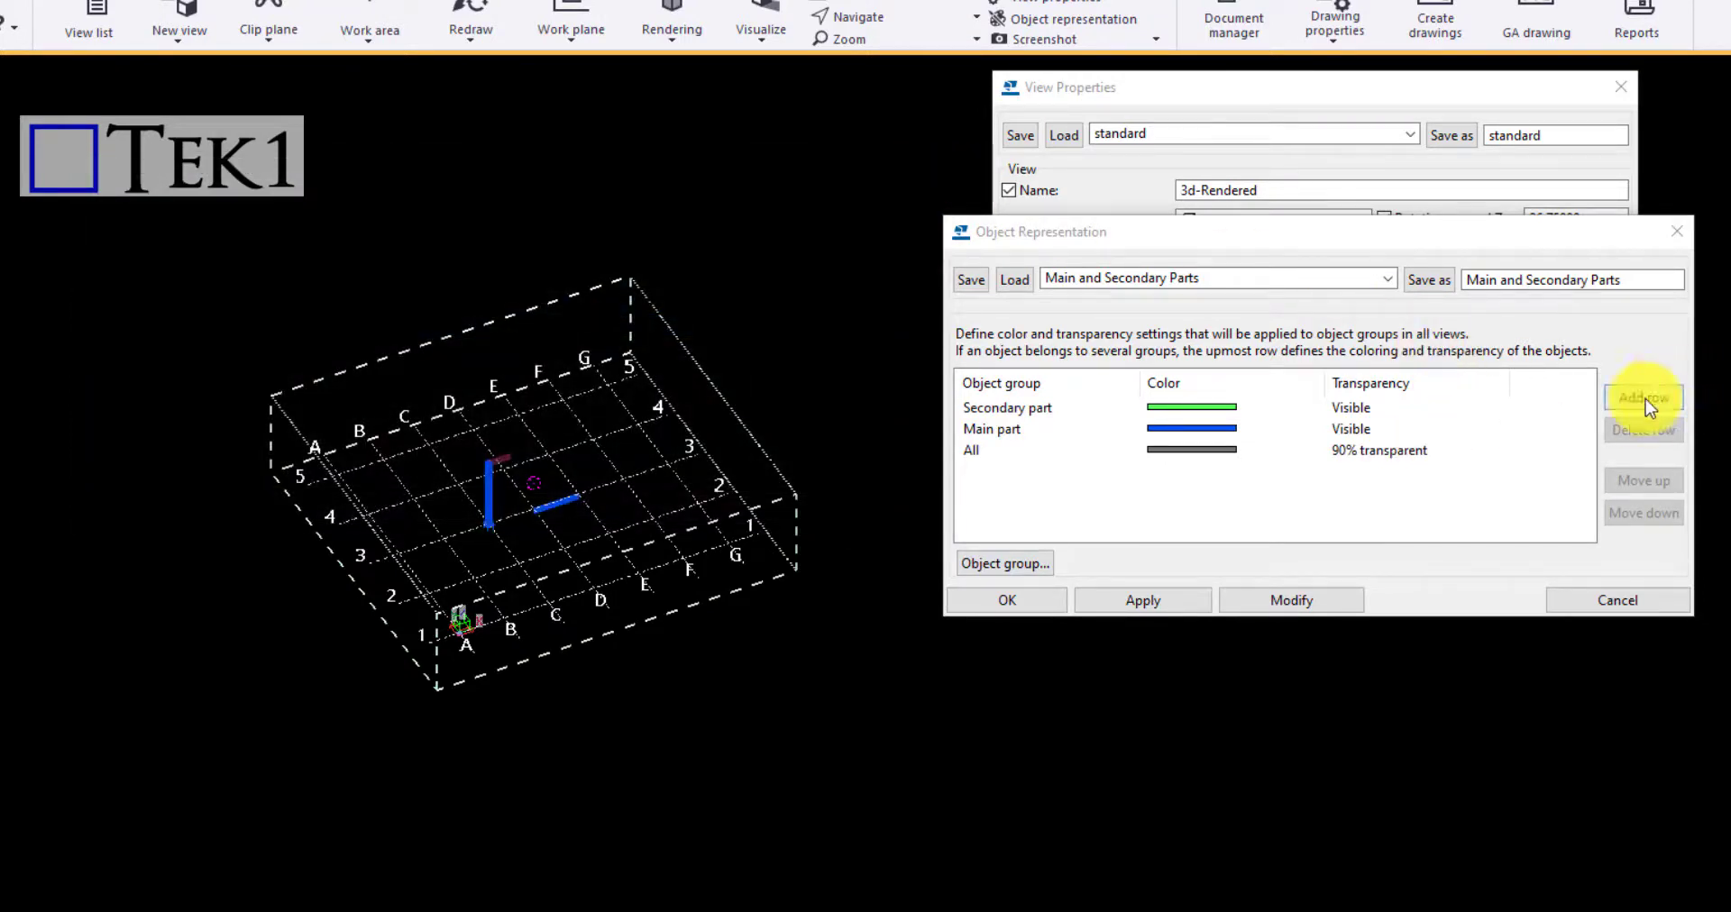
{"action": "left_click", "coordinate": [1643, 398]}
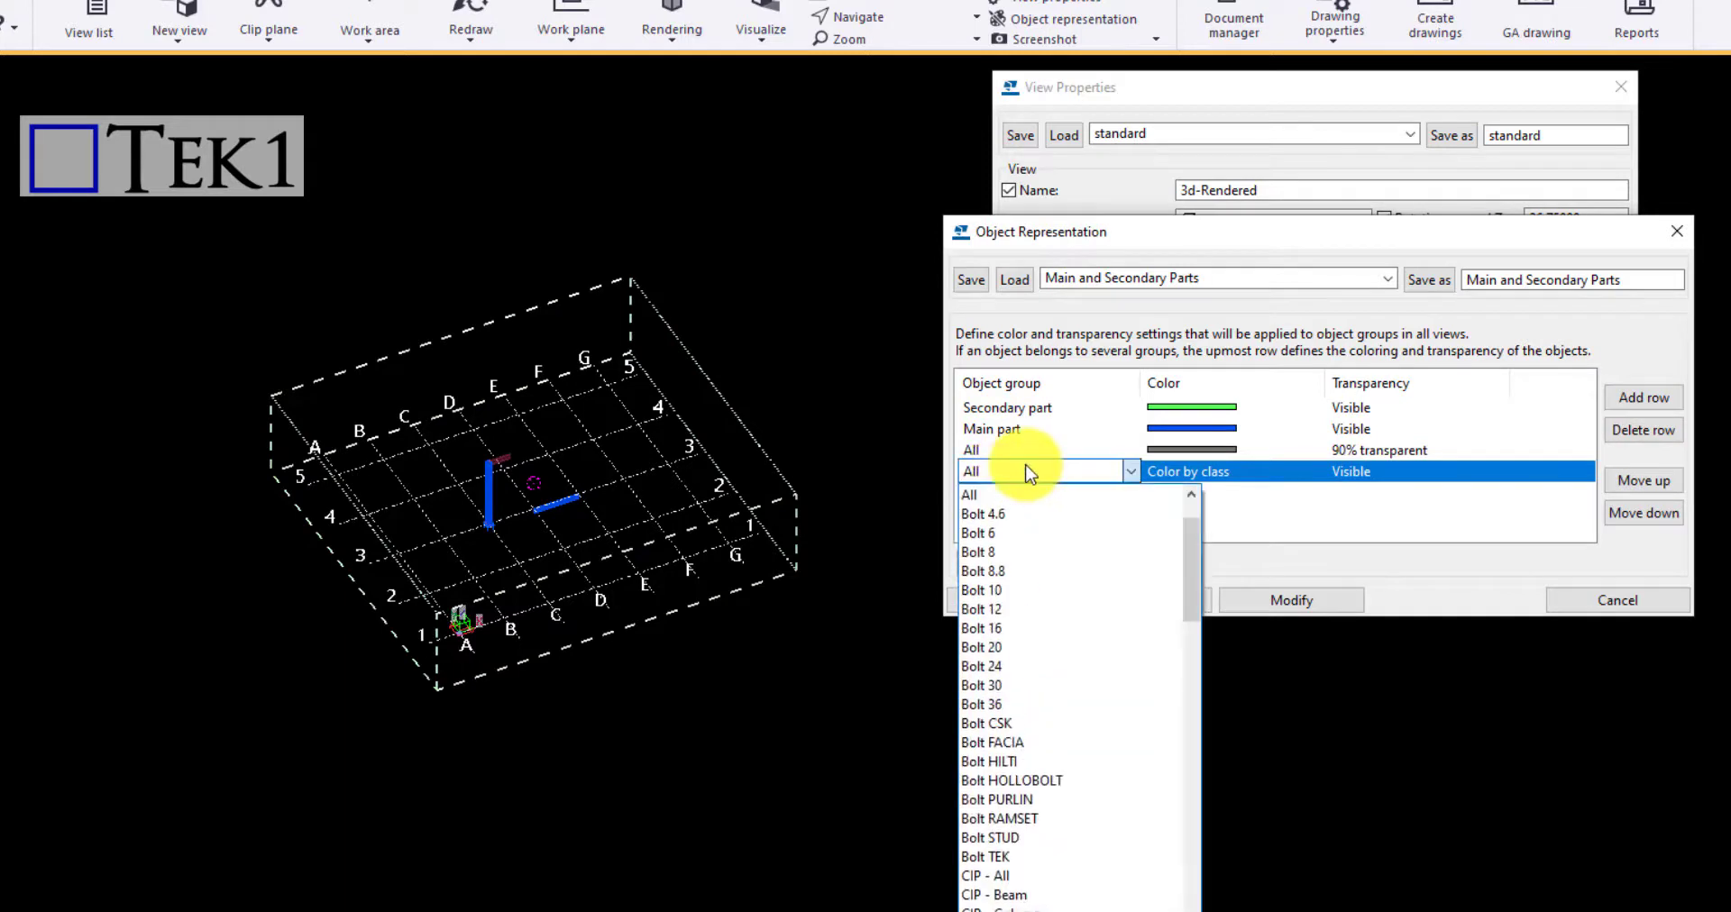
{"action": "scroll", "scroll_direction": "down", "scroll_amount": 3}
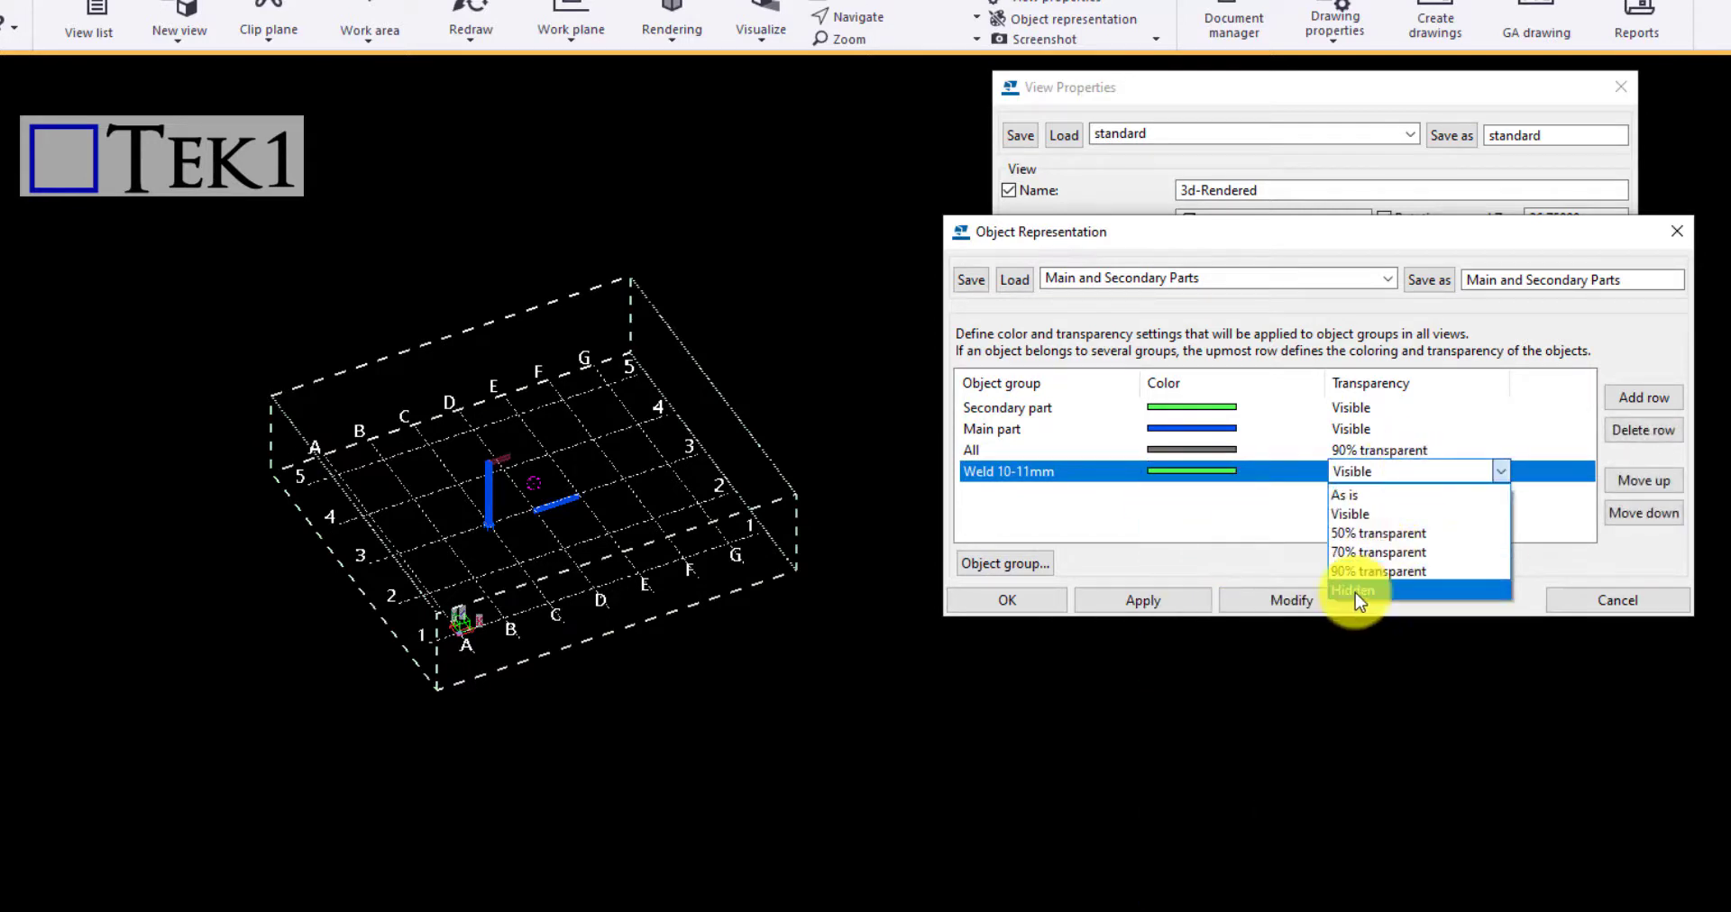
{"action": "left_click", "coordinate": [1352, 590]}
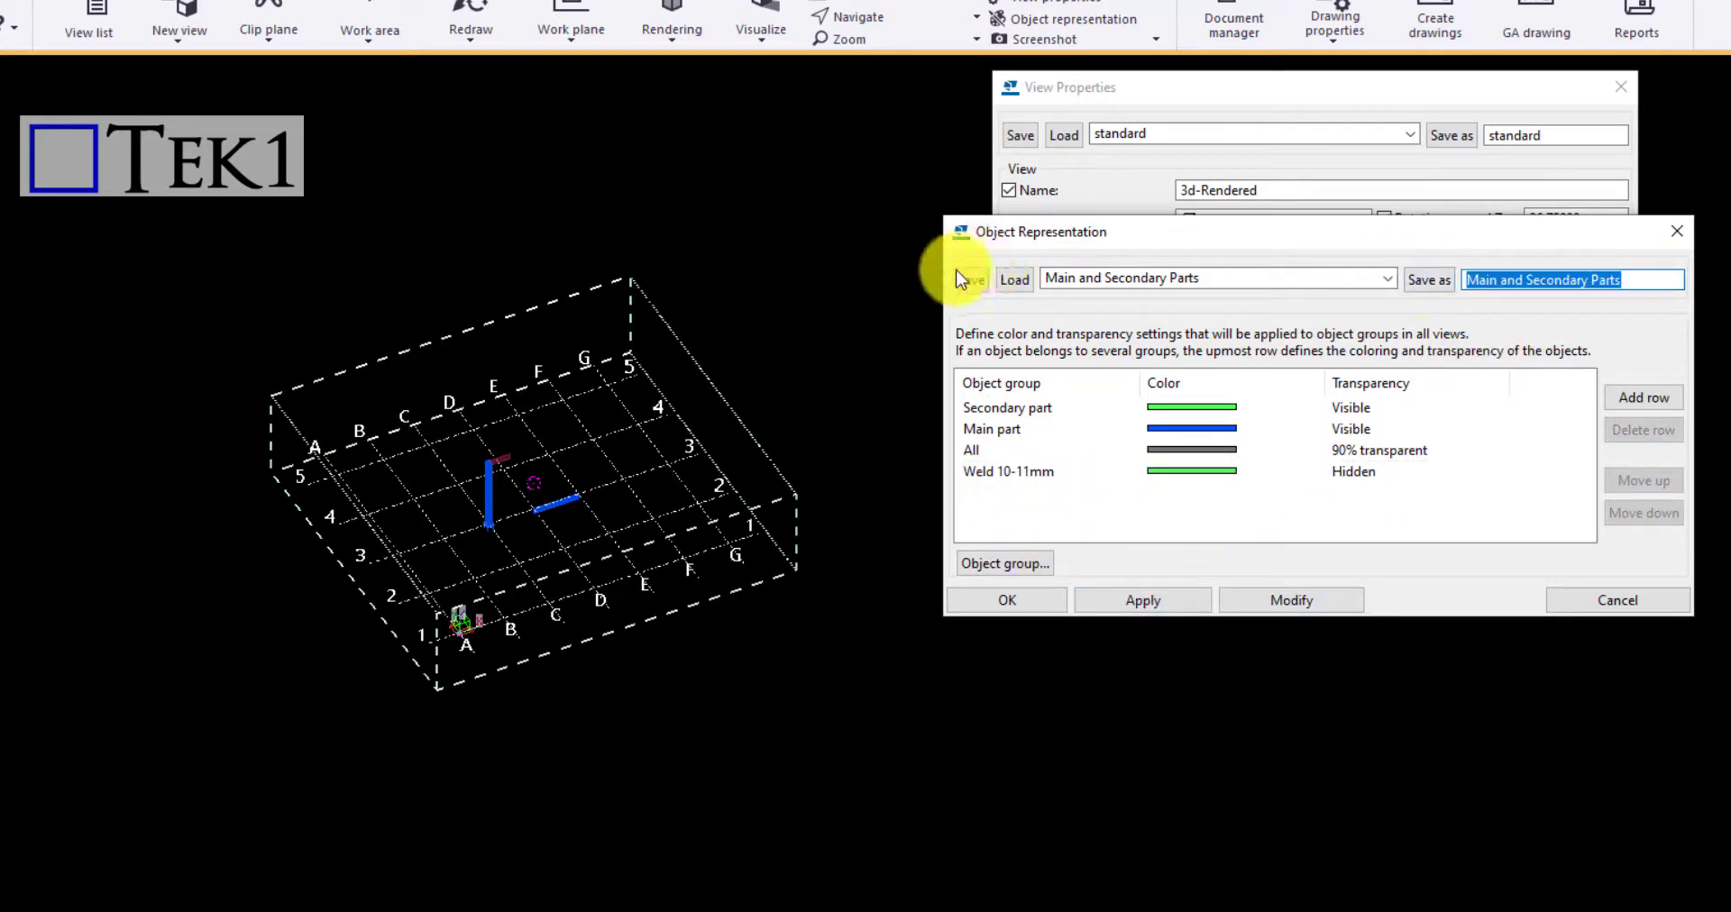
Step: Save the Main and Secondary Parts object representation
{"action": "left_click", "coordinate": [1387, 278]}
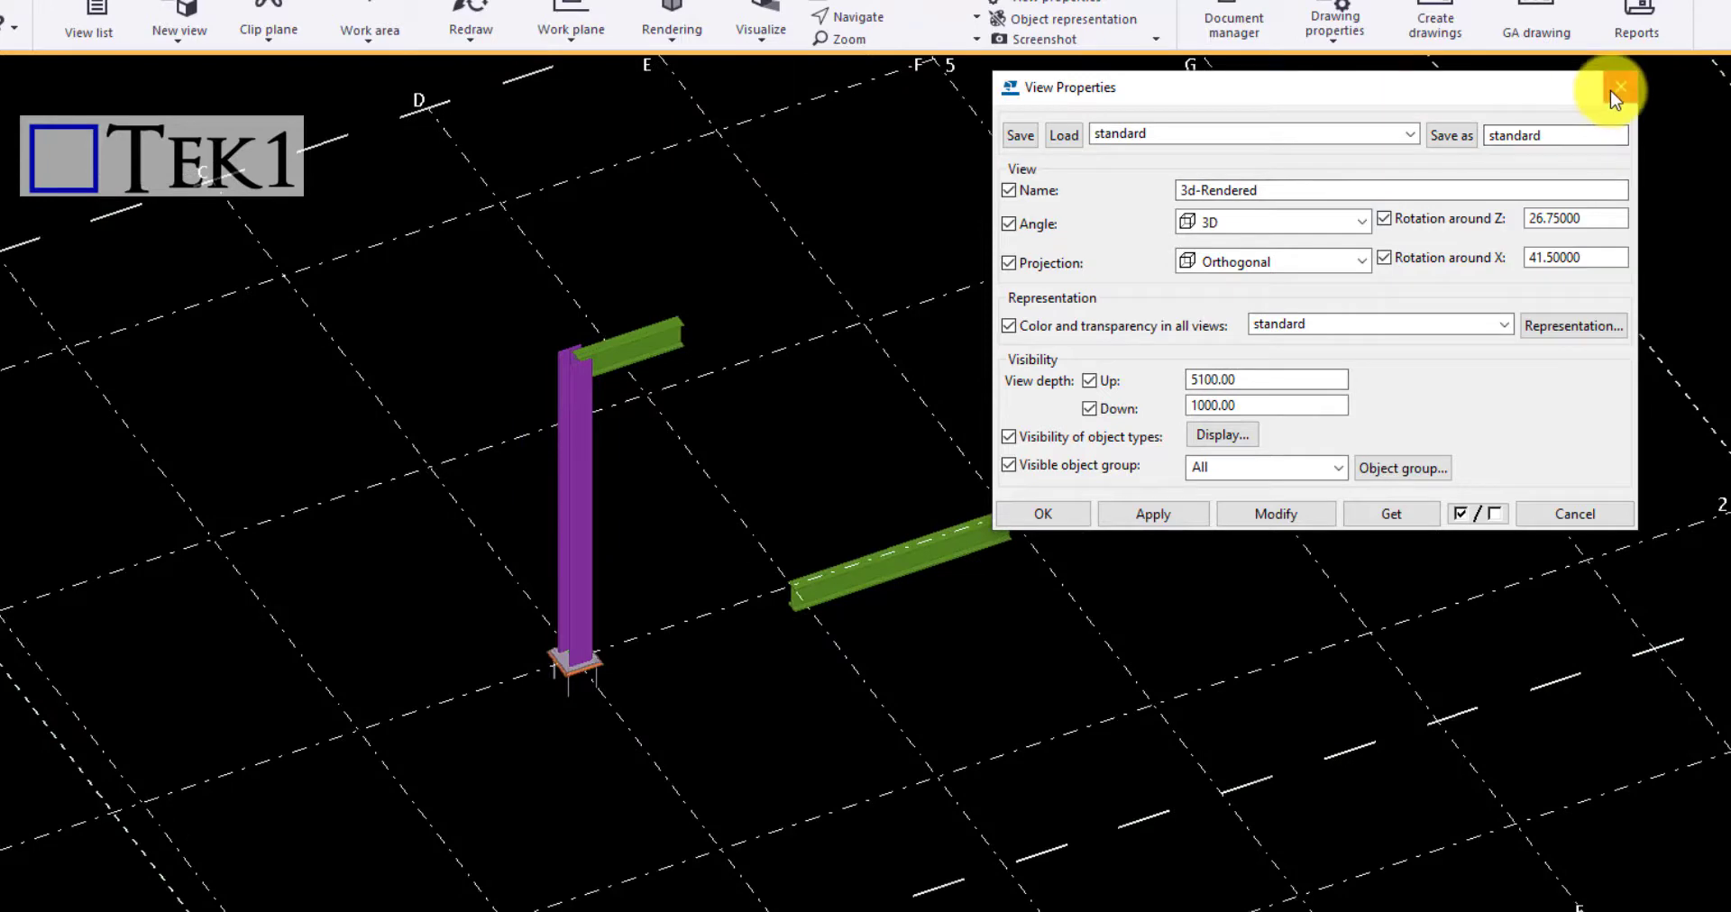
{"action": "mouse_move", "coordinate": [1615, 94]}
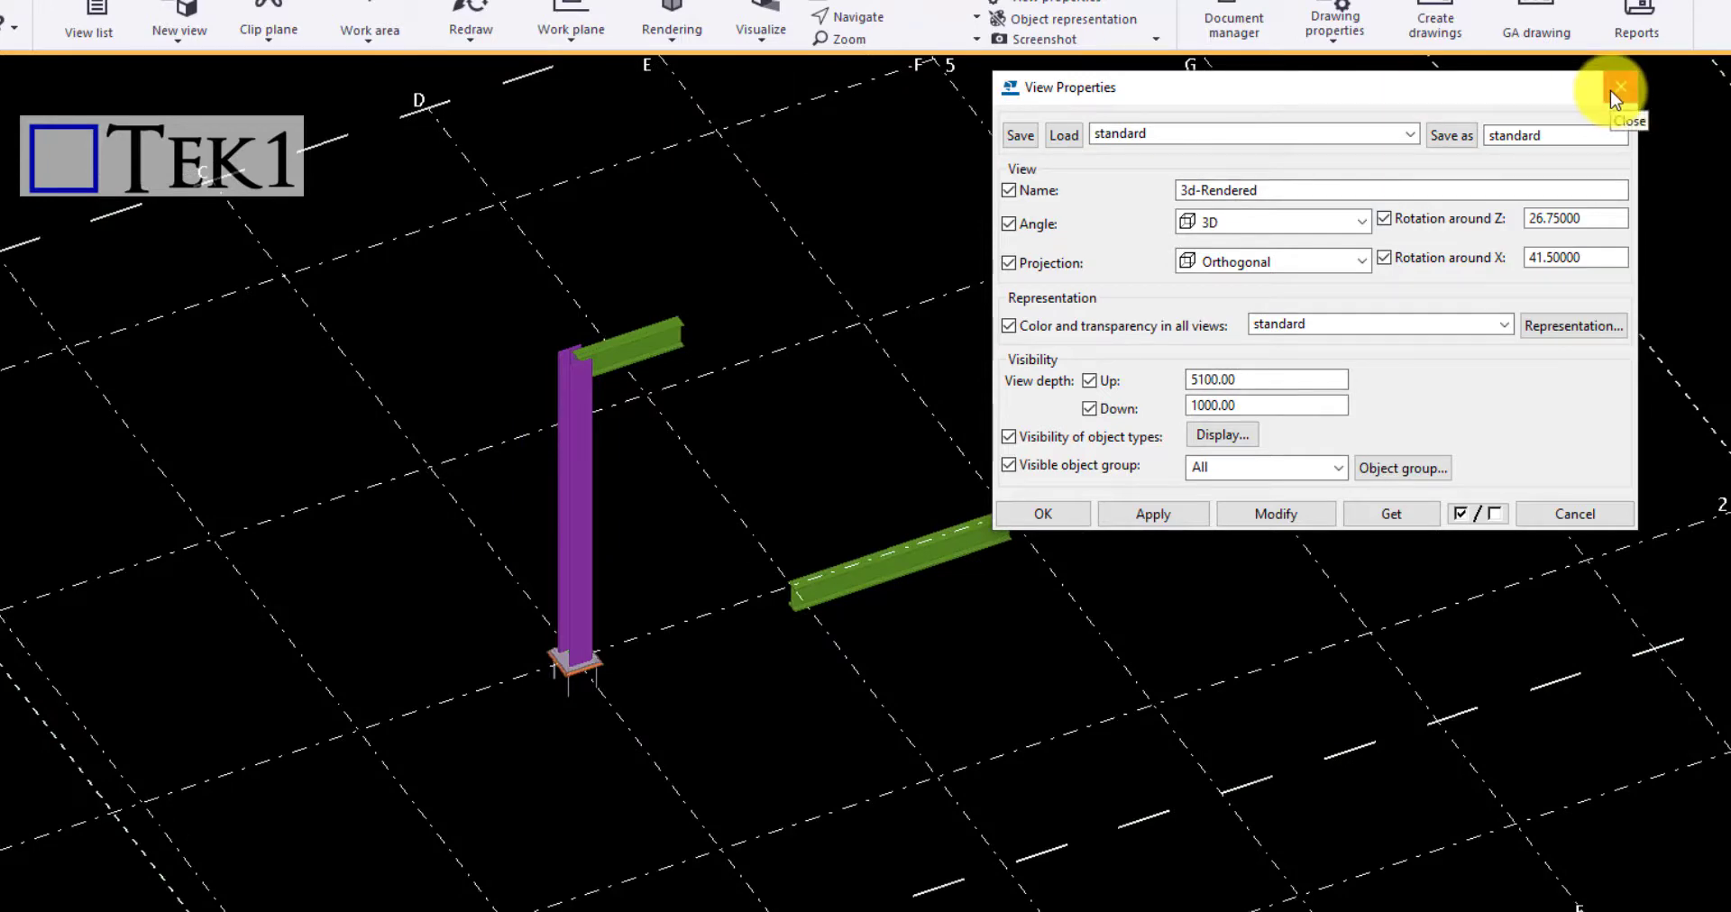